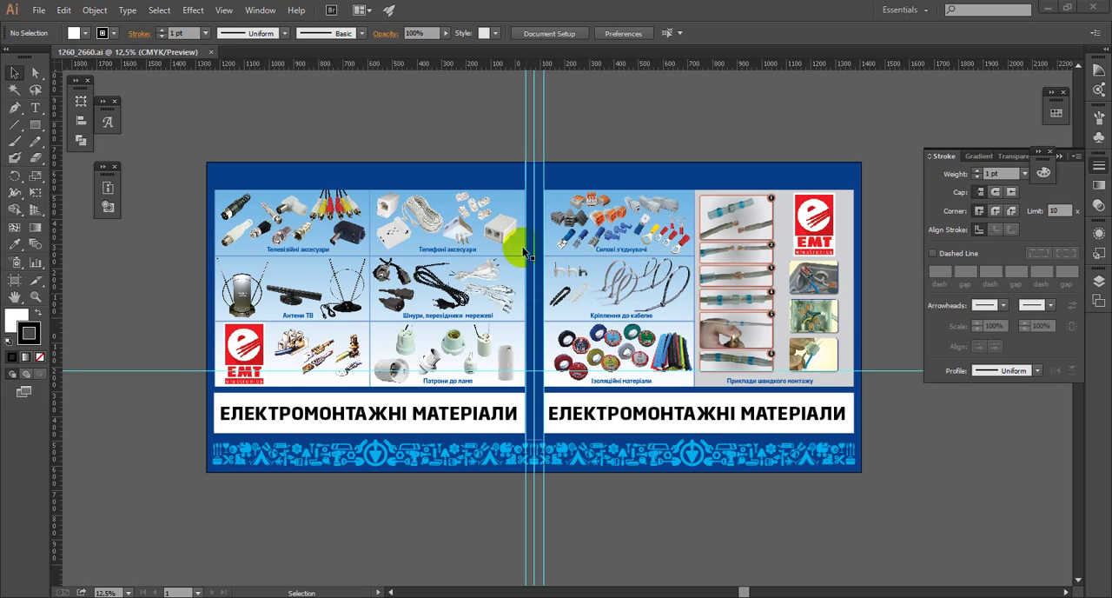
mouse_move(285, 156)
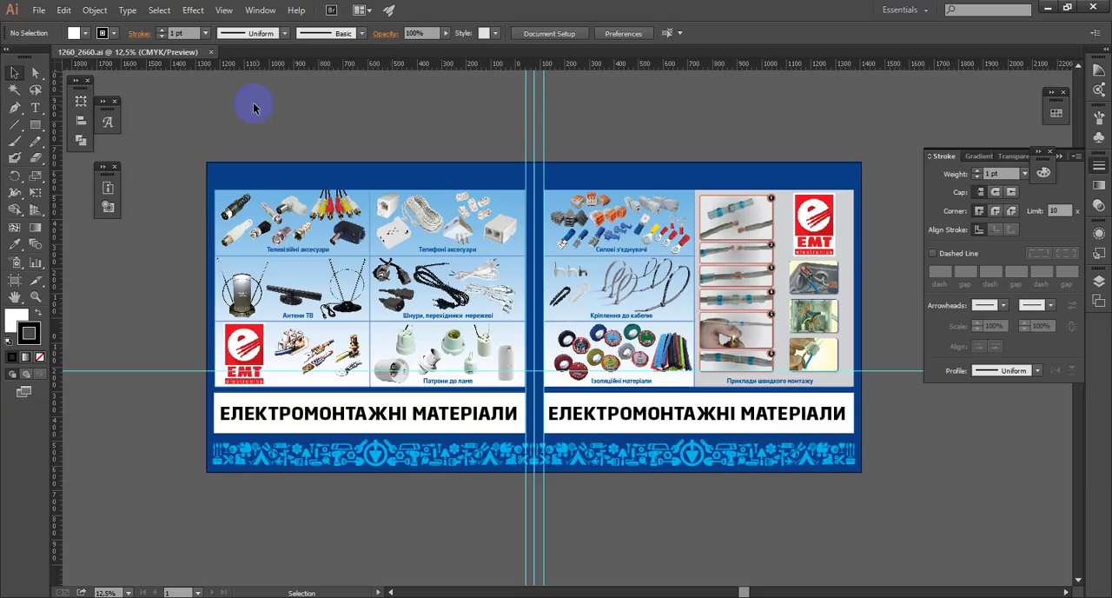
mouse_move(265, 111)
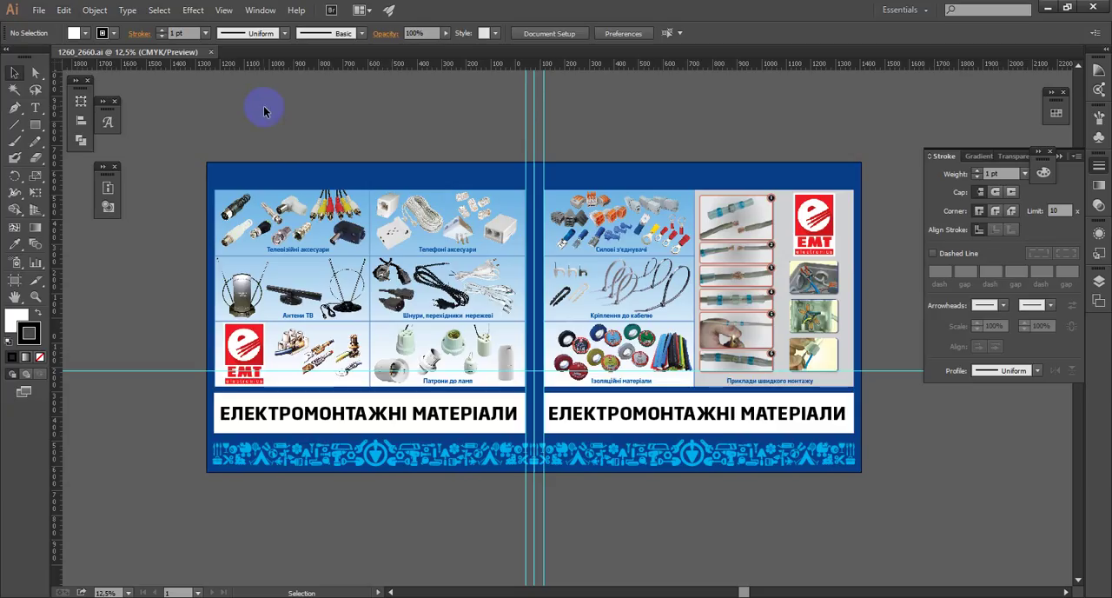
mouse_move(300, 123)
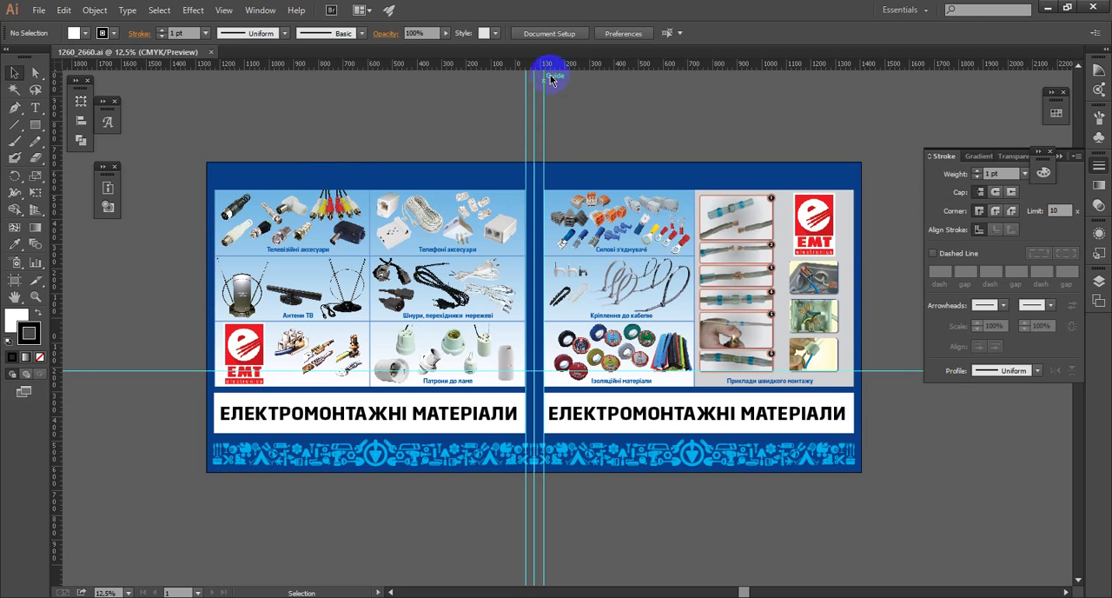
Step: Enter artboard editing from Document Setup on the banner document
click(549, 33)
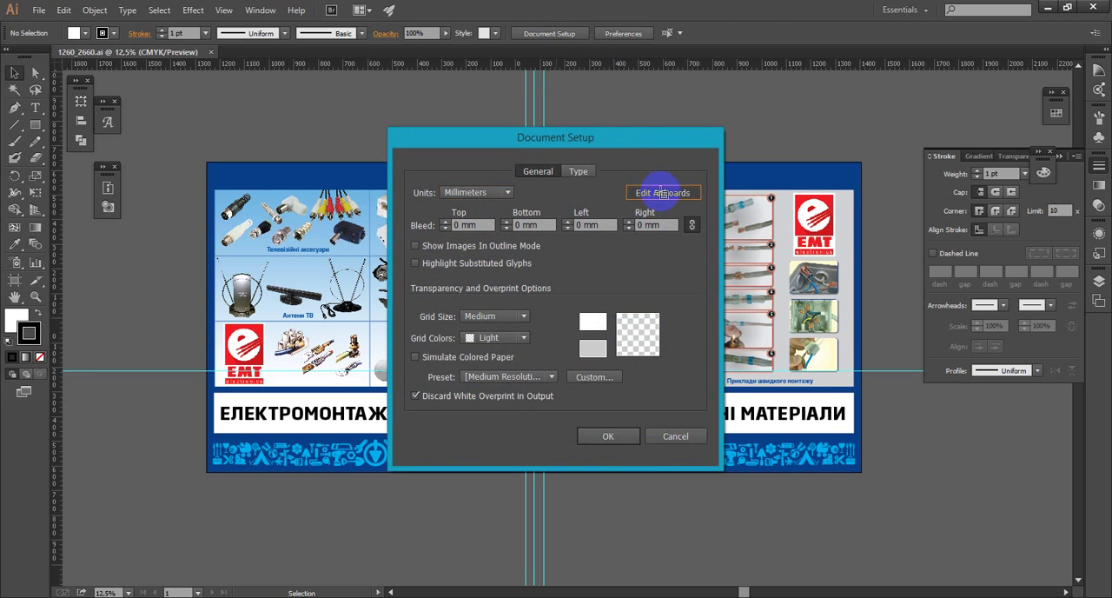
click(663, 192)
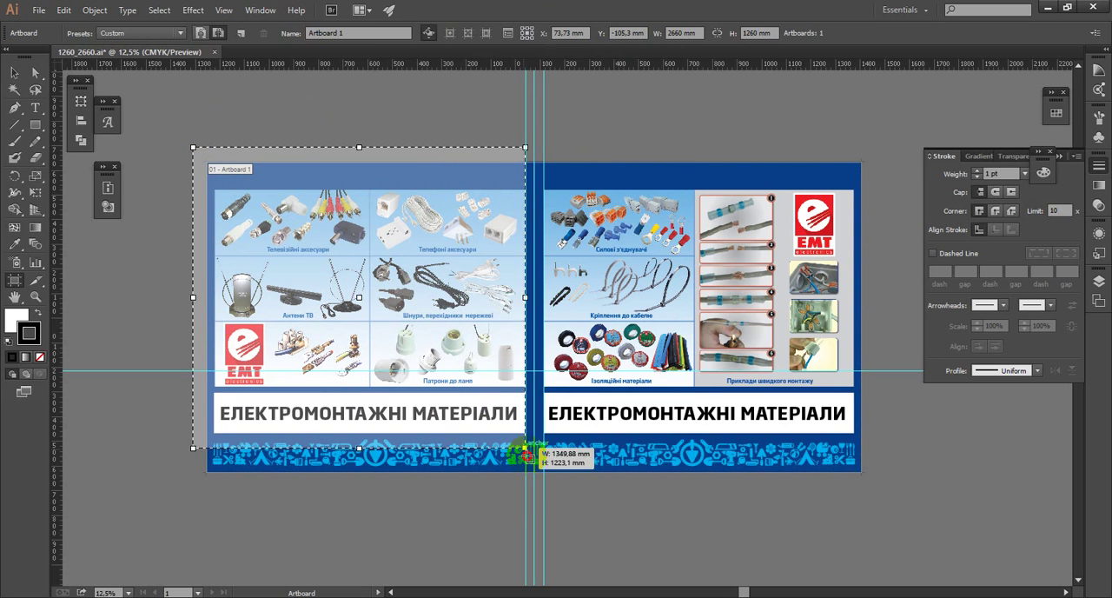
Step: Draw artboards over the left and right banner panels, aligning the right one to the edge
drag(526, 449, 537, 473)
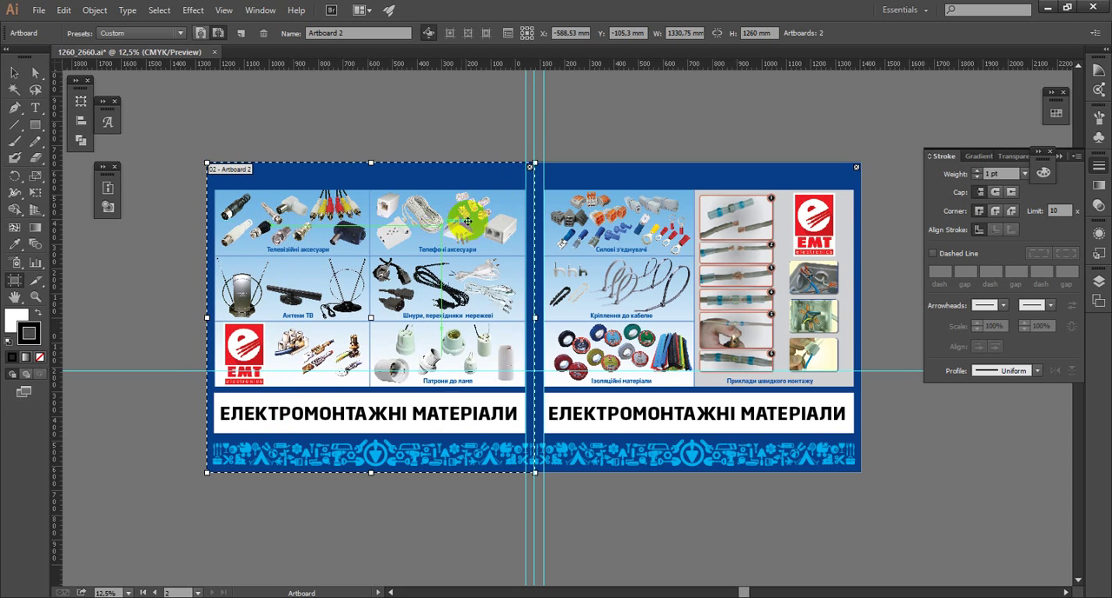
mouse_move(873, 155)
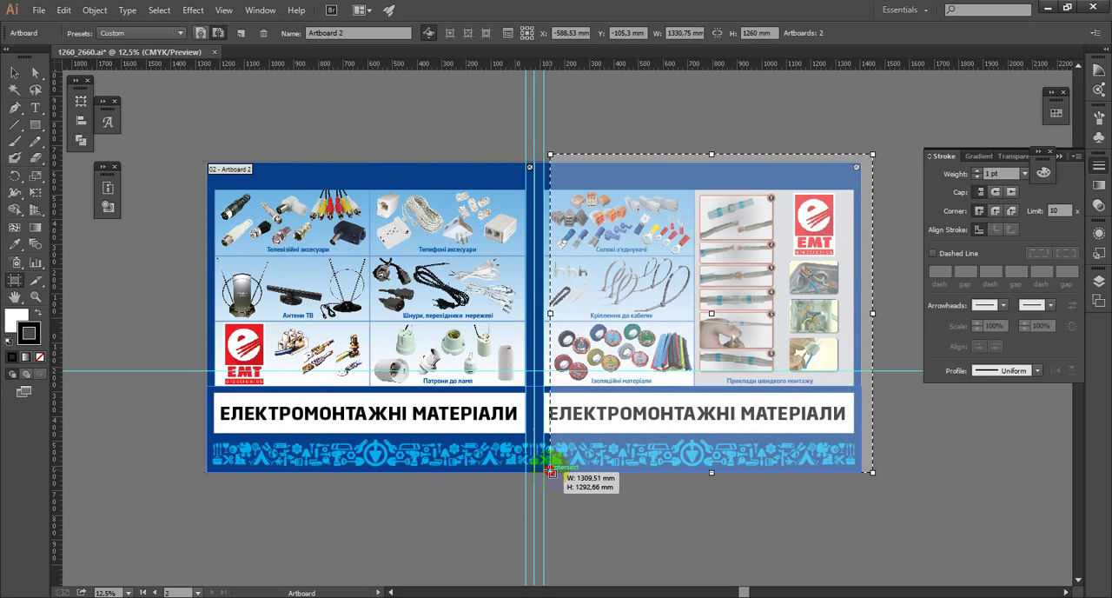
drag(550, 471, 536, 471)
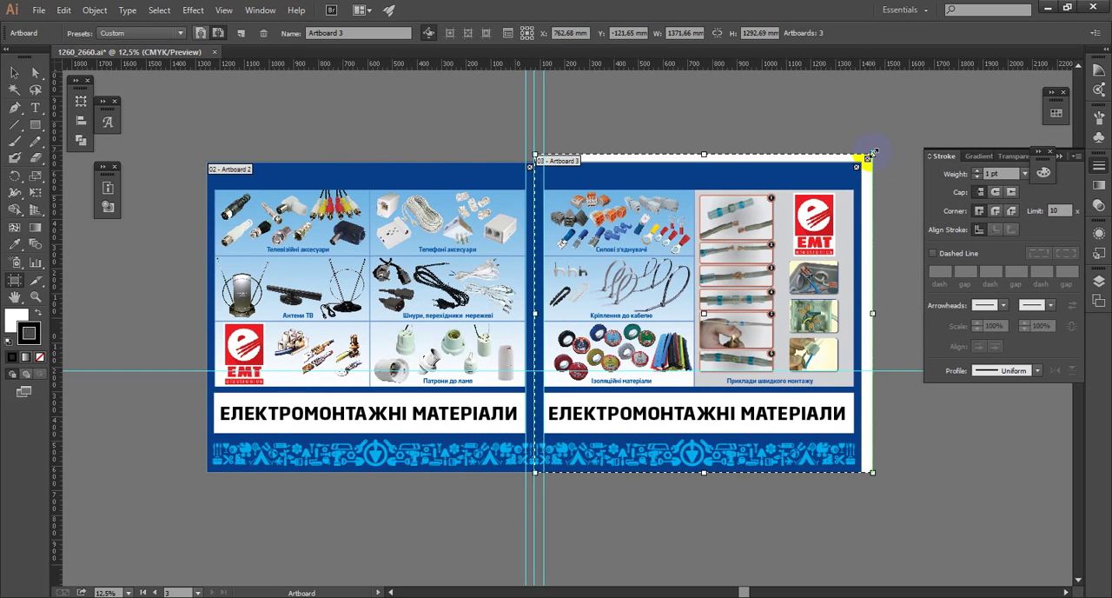
drag(873, 154, 862, 153)
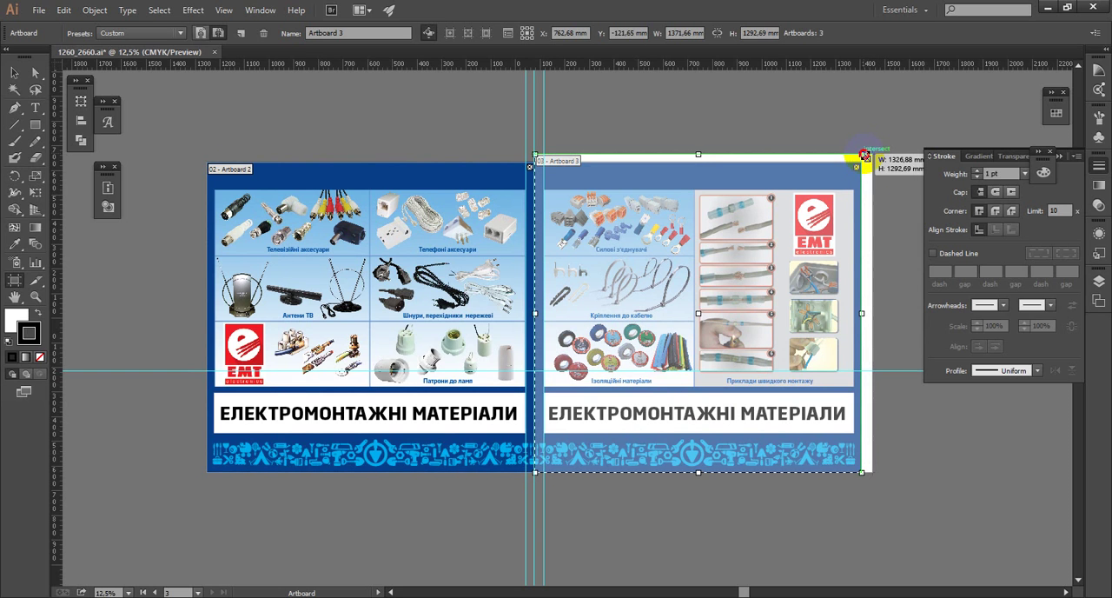
drag(865, 155, 859, 163)
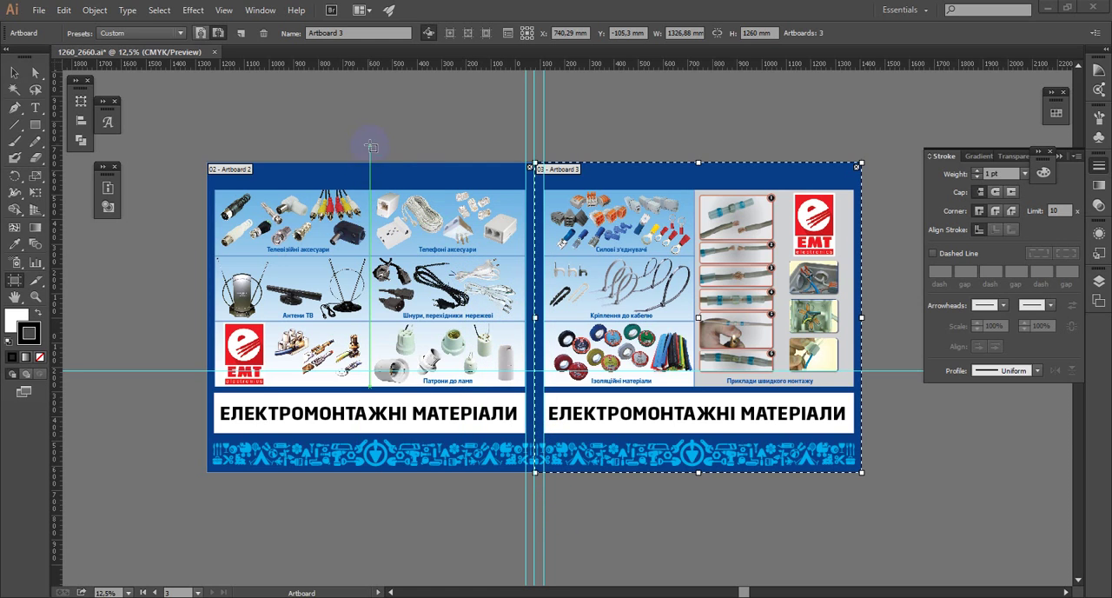
mouse_move(201, 104)
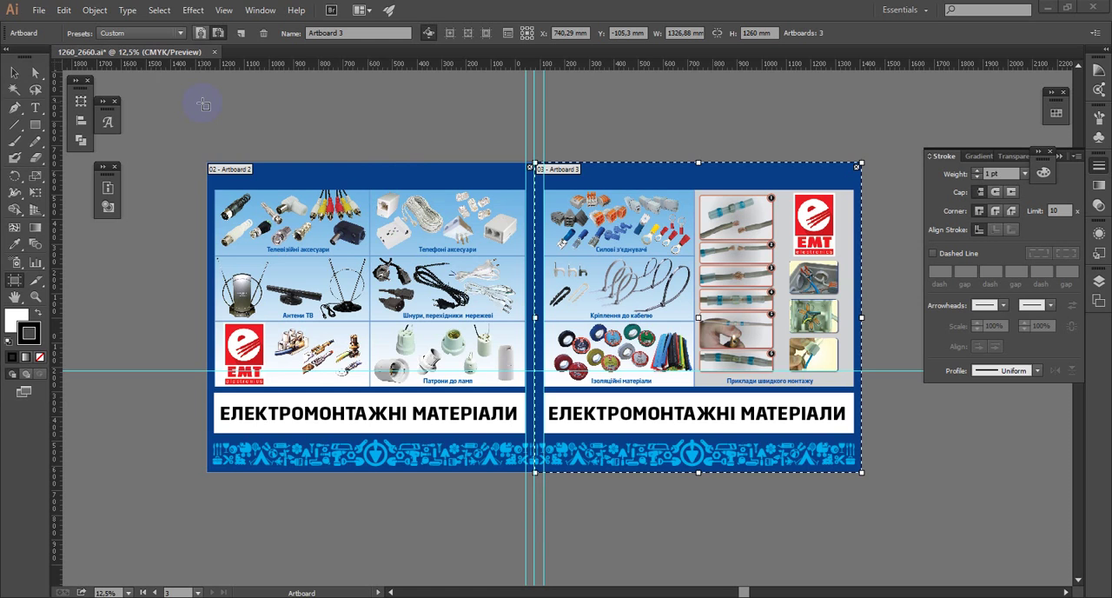
Step: Save the banner Illustrator file with its three artboards
click(38, 10)
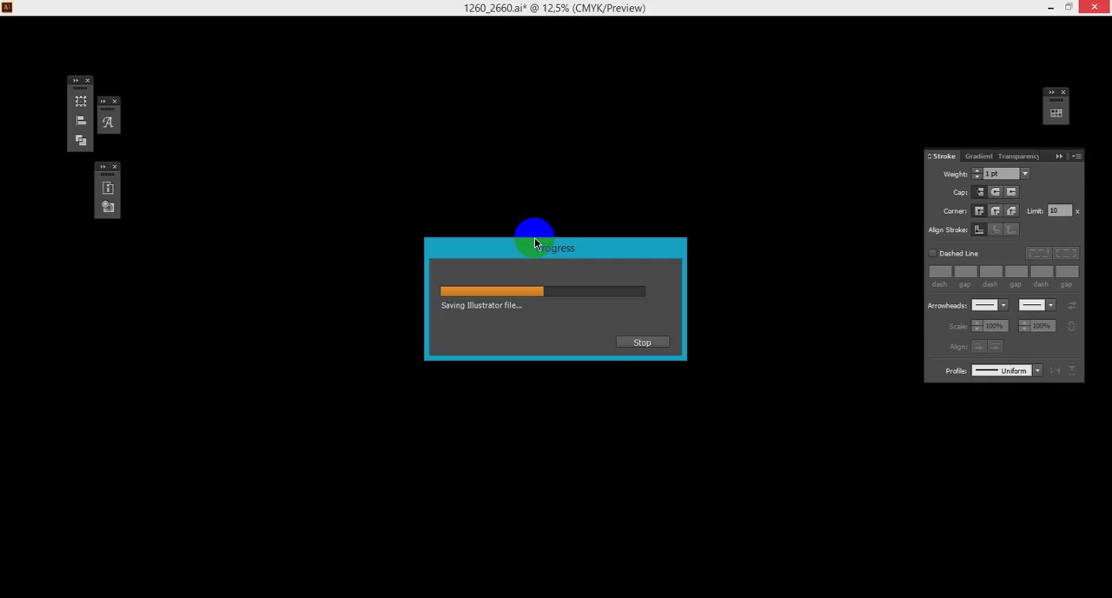
mouse_move(535, 233)
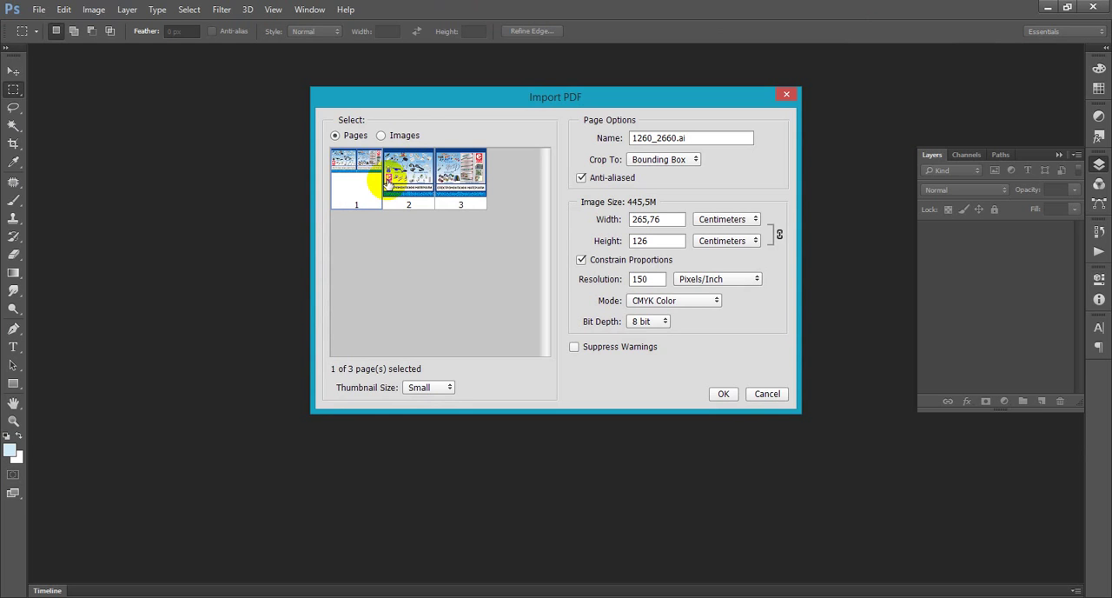
Step: Select pages 2 and 3 in the Import PDF dialog
click(460, 178)
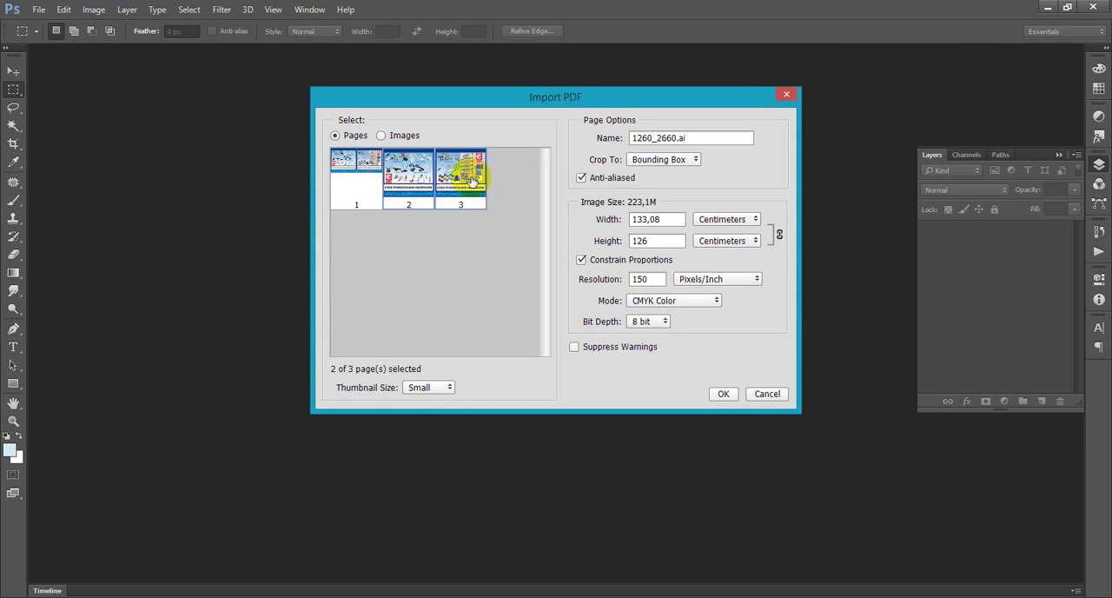
click(355, 172)
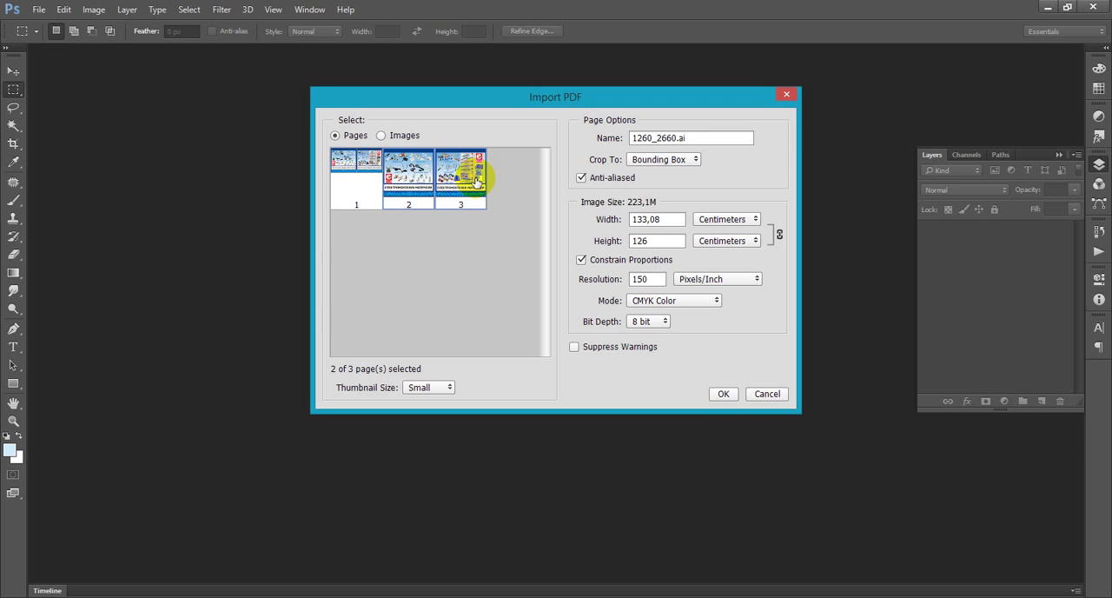
mouse_move(491, 187)
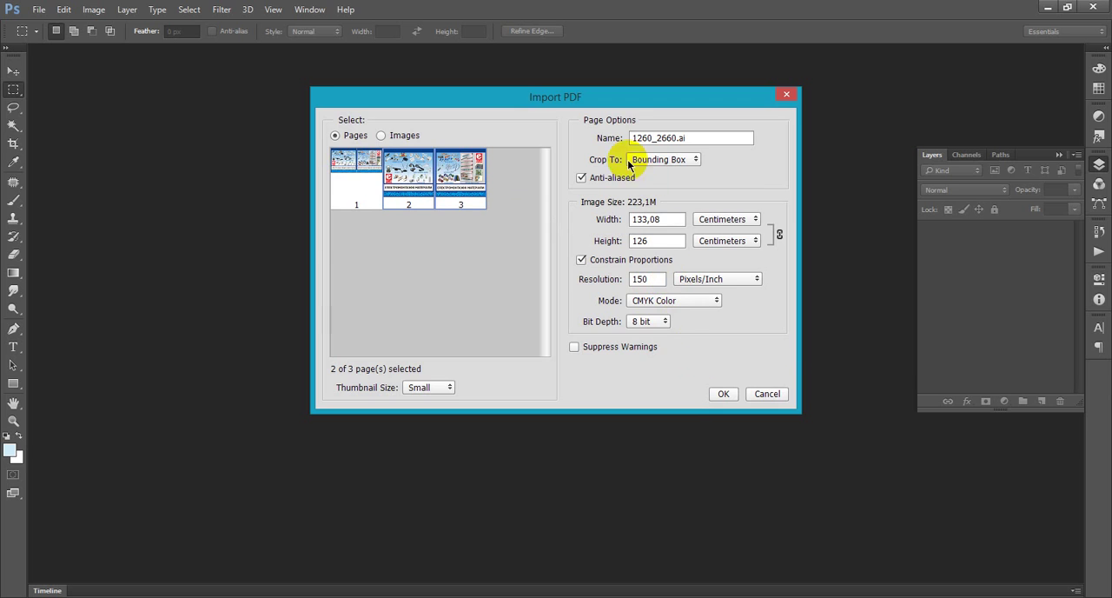
mouse_move(628, 306)
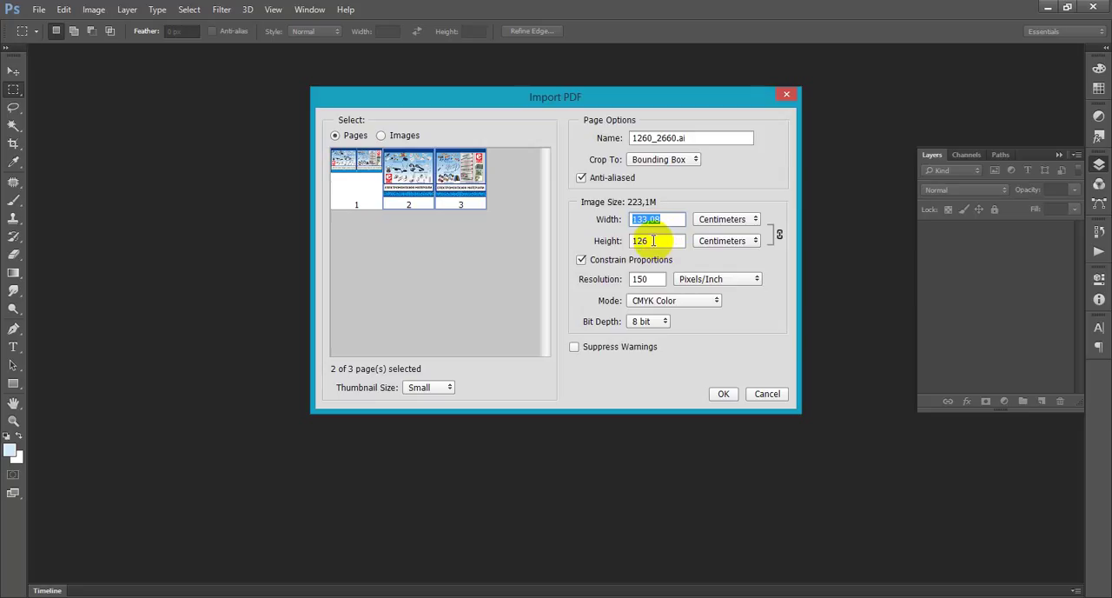
Step: Check the import height and confirm importing both pages as separate documents
click(654, 240)
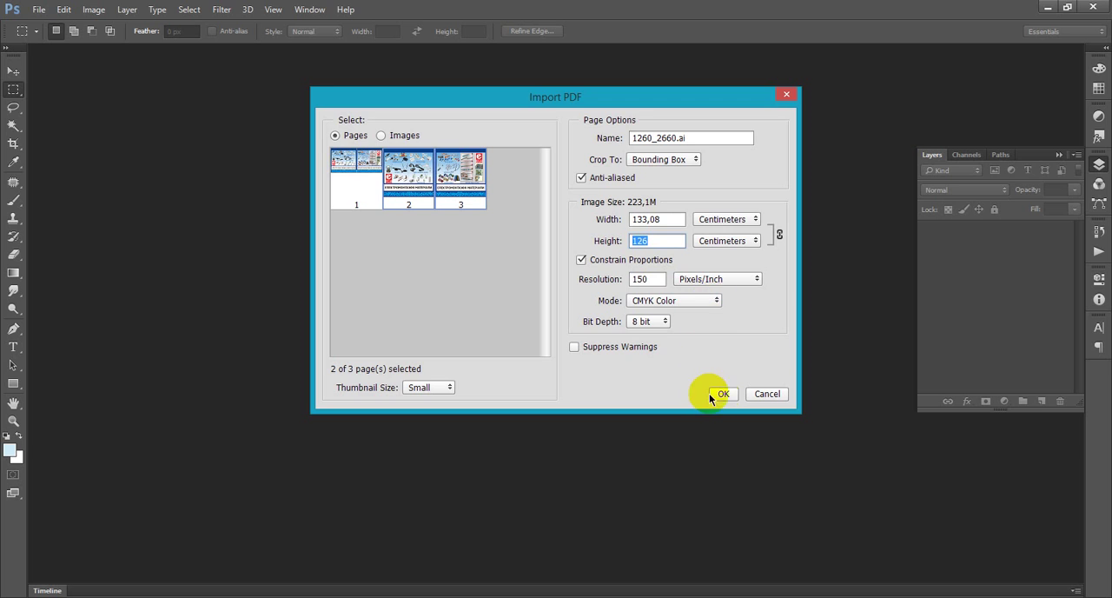
click(722, 394)
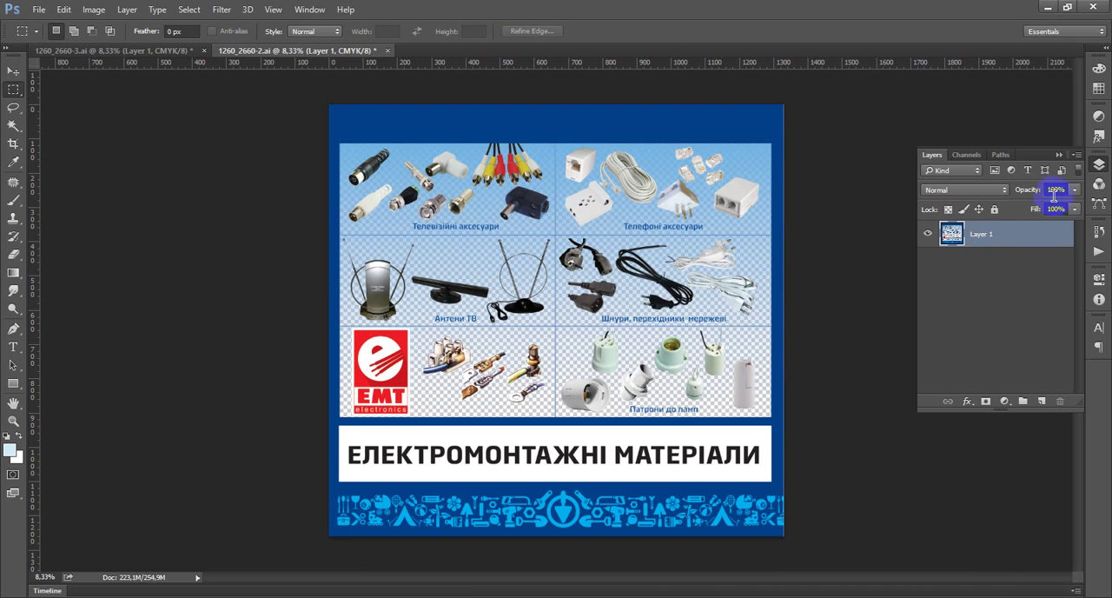
Step: Flatten the page-2 panel into a single background layer from the Layers menu
click(1060, 154)
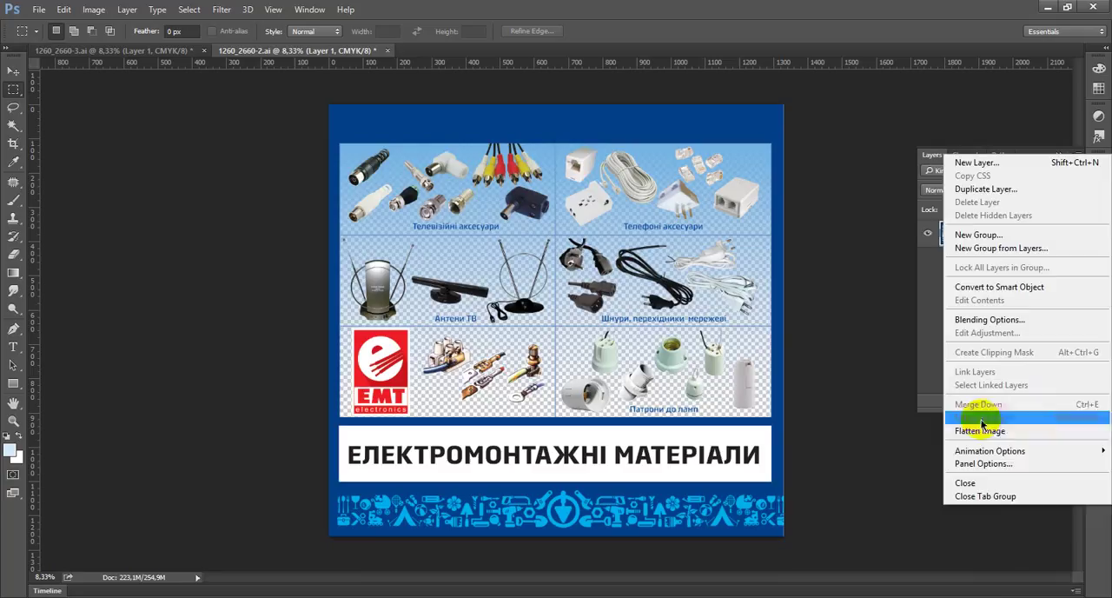
click(980, 430)
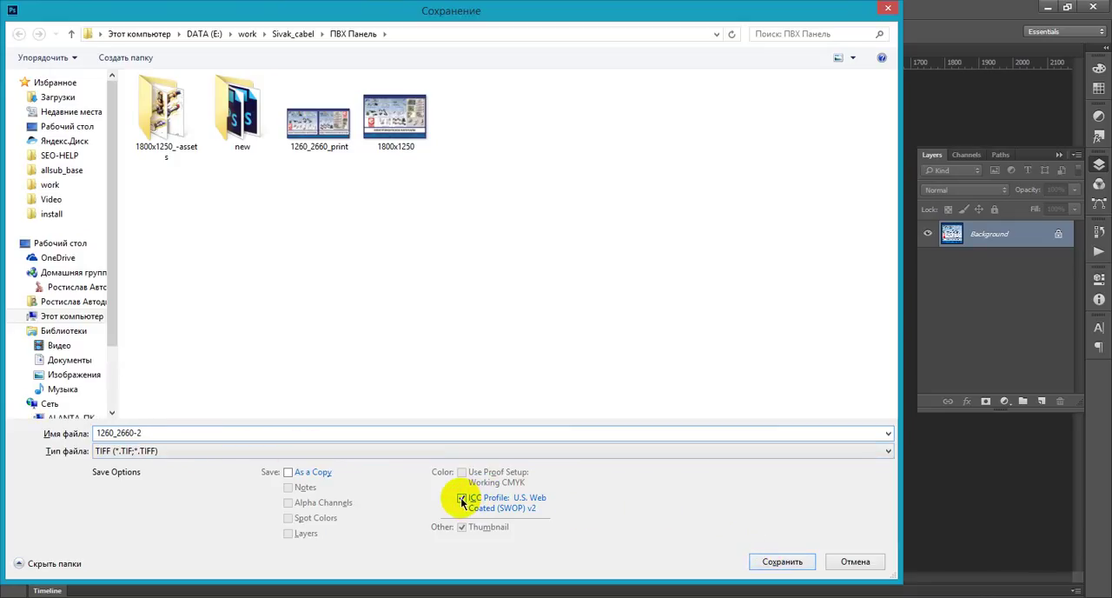
Step: Save 1260_2660-2.tif with LZW compression and no colour profile, then close it
click(461, 498)
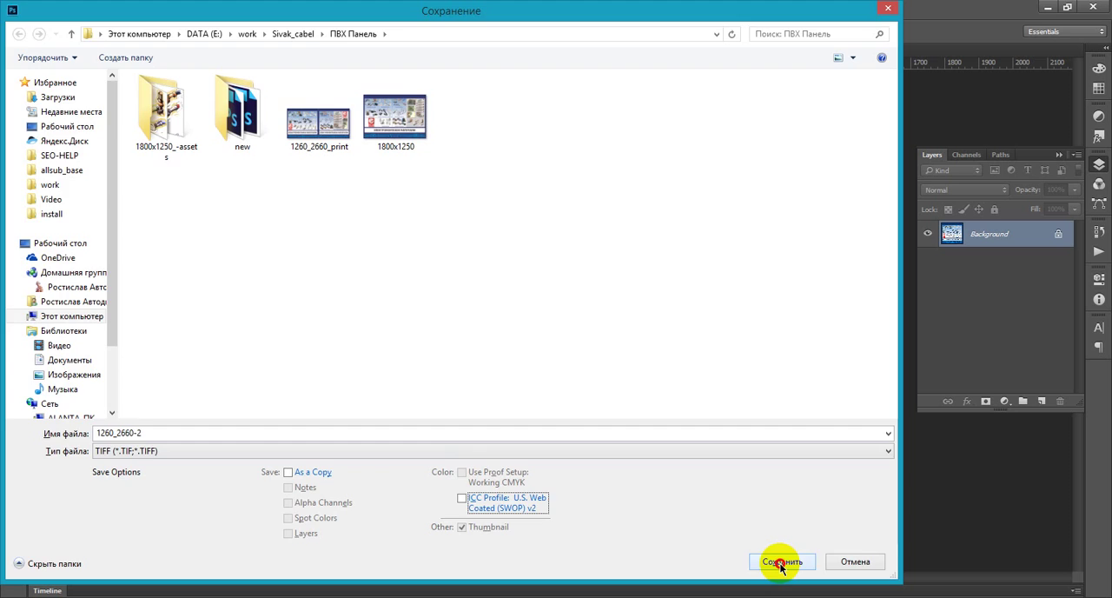
click(780, 561)
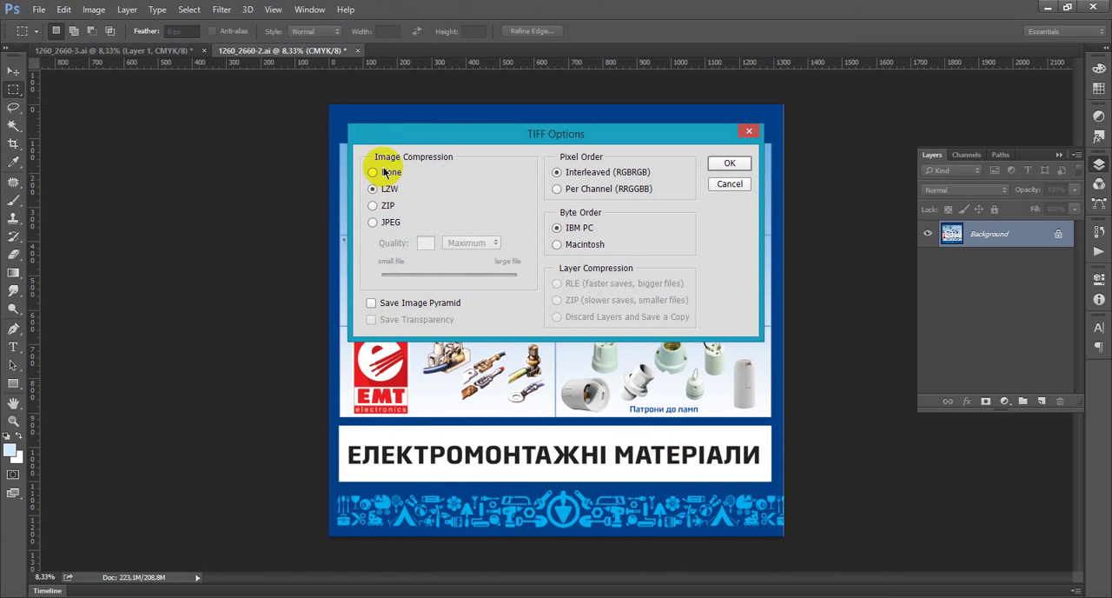
mouse_move(680, 196)
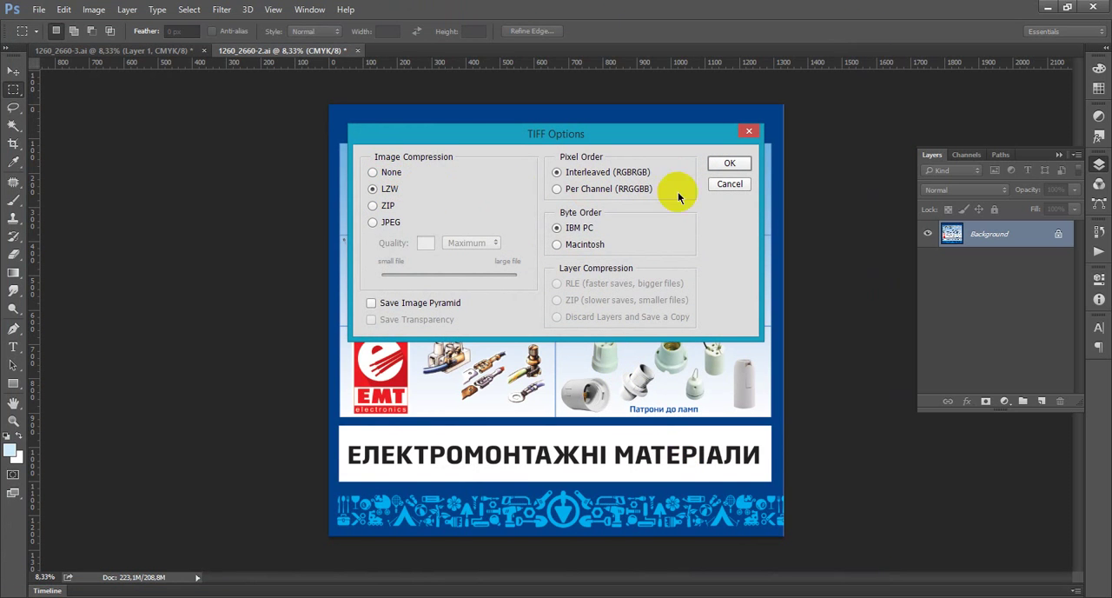
click(729, 163)
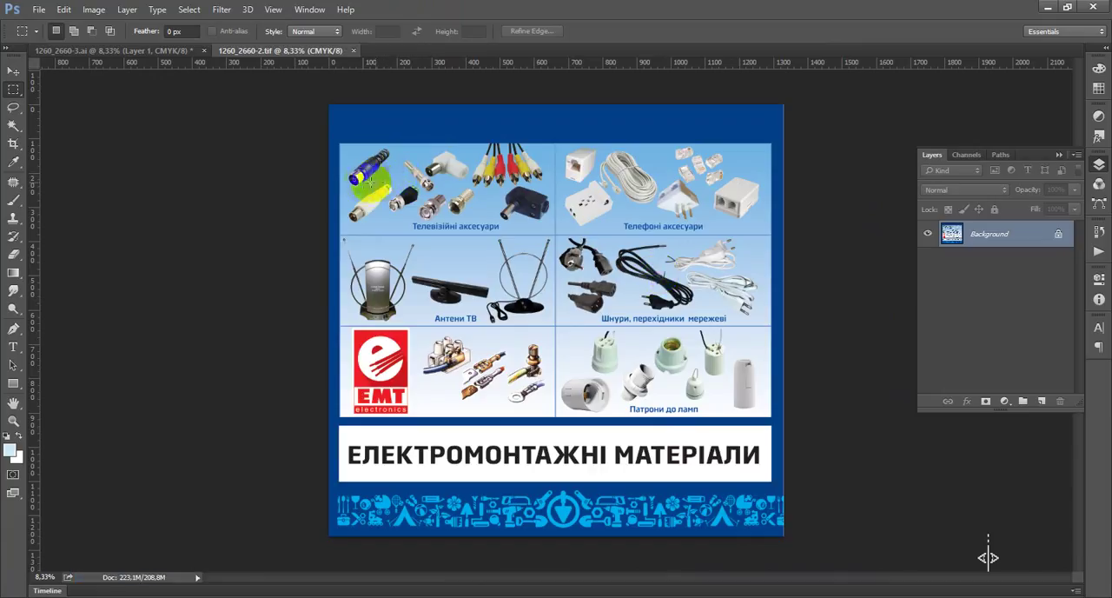
click(131, 50)
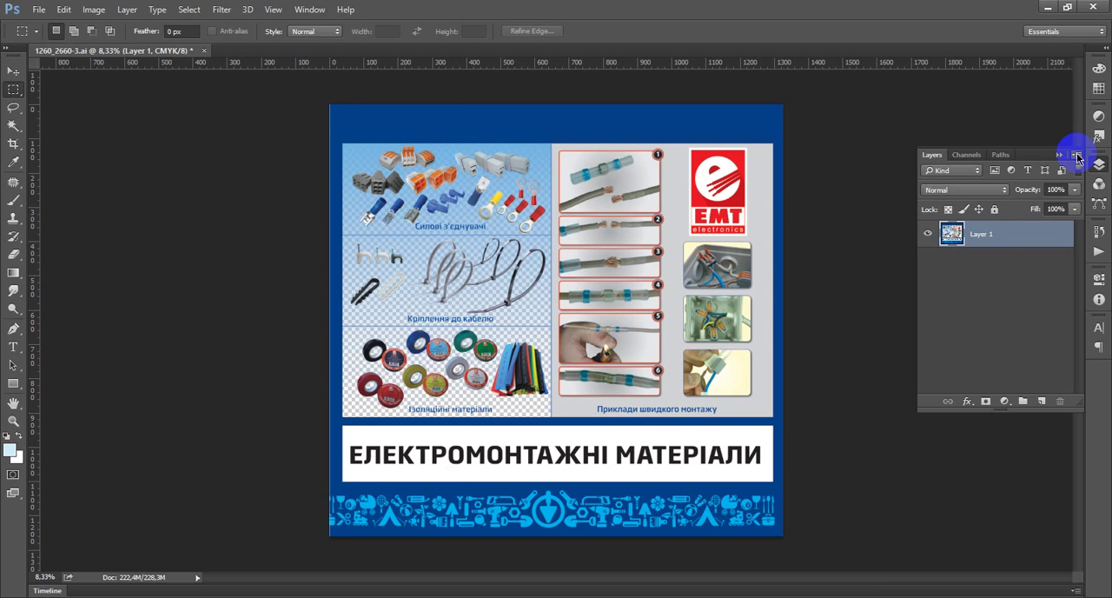
Step: Flatten the page-3 panel into a single background layer from the Layers menu
click(1075, 155)
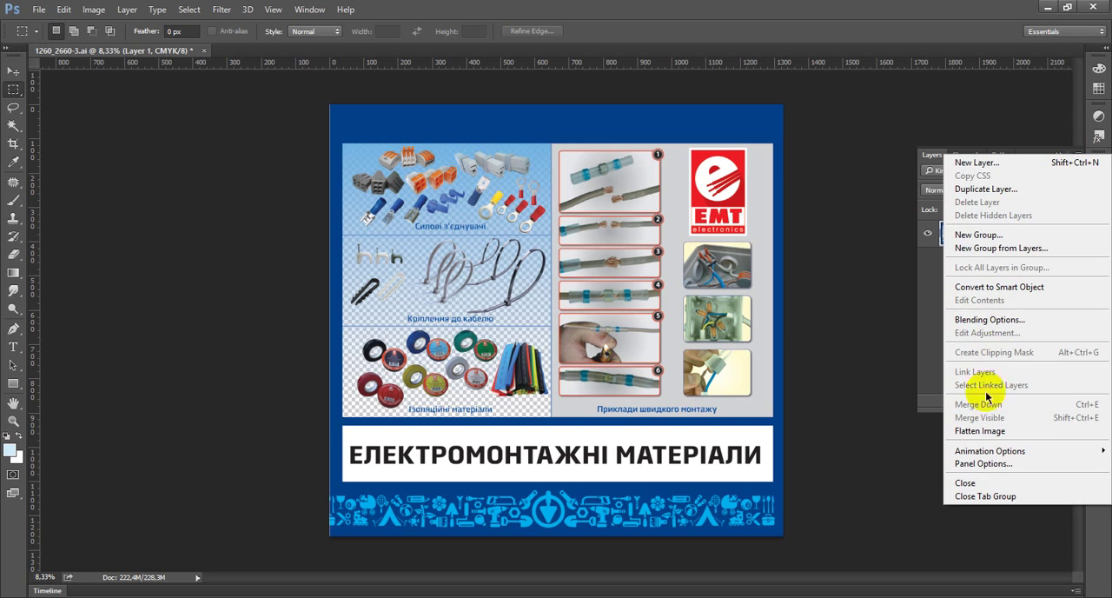
click(980, 431)
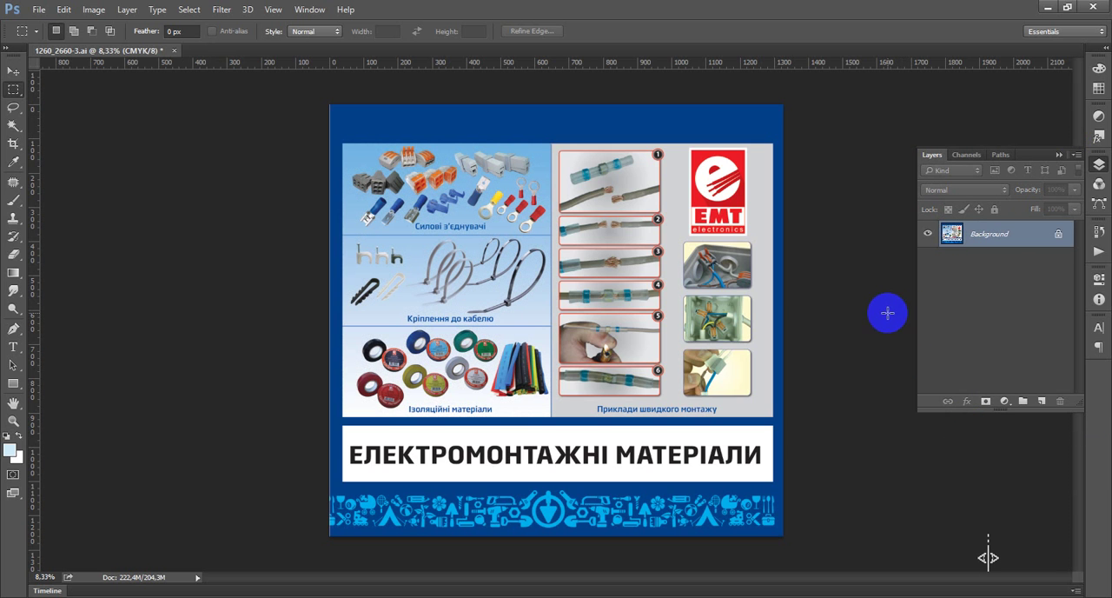
mouse_move(552, 239)
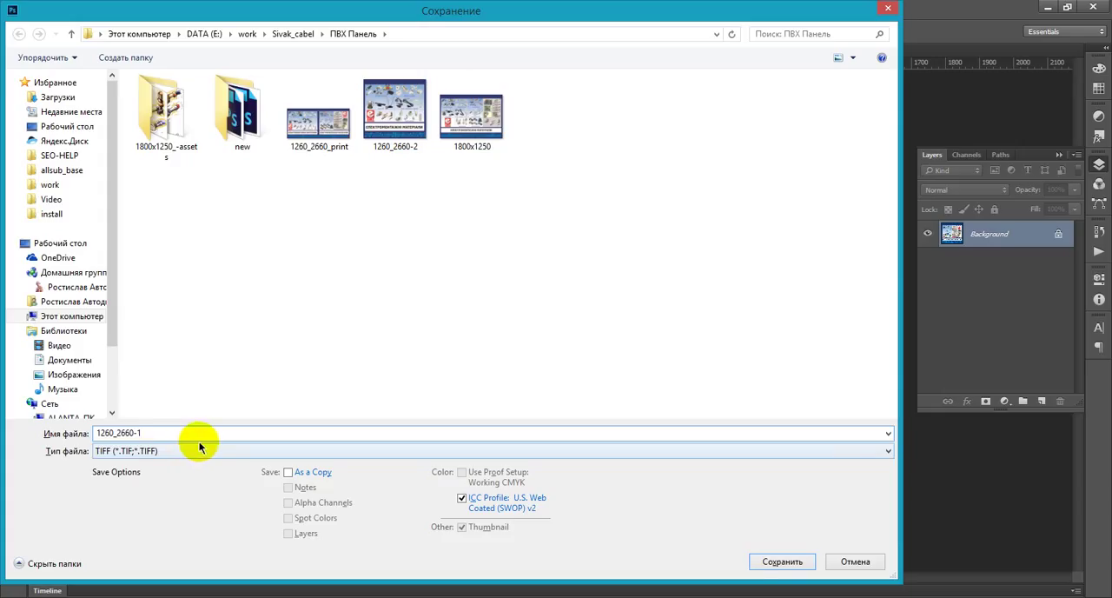
mouse_move(781, 561)
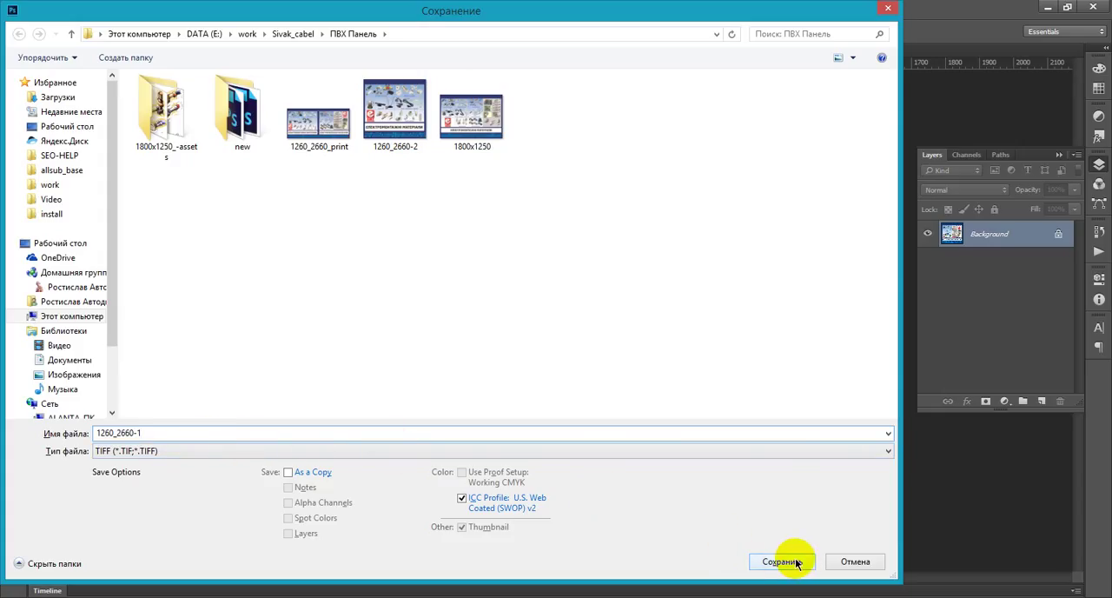
Step: Save the panel as 1260_2660-1 TIFF and accept the TIFF options
click(780, 561)
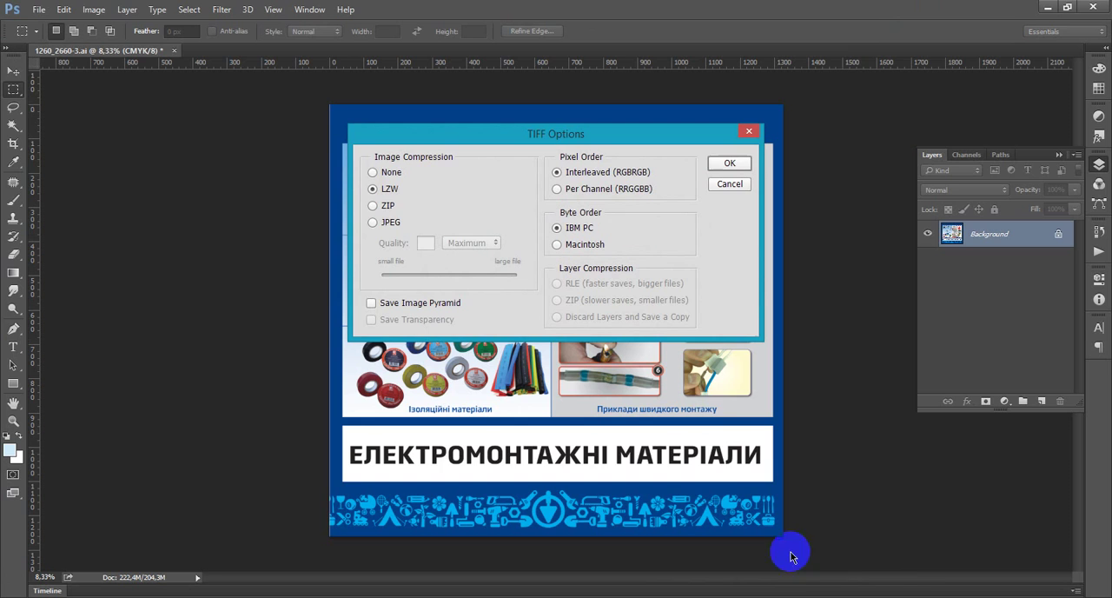
click(729, 163)
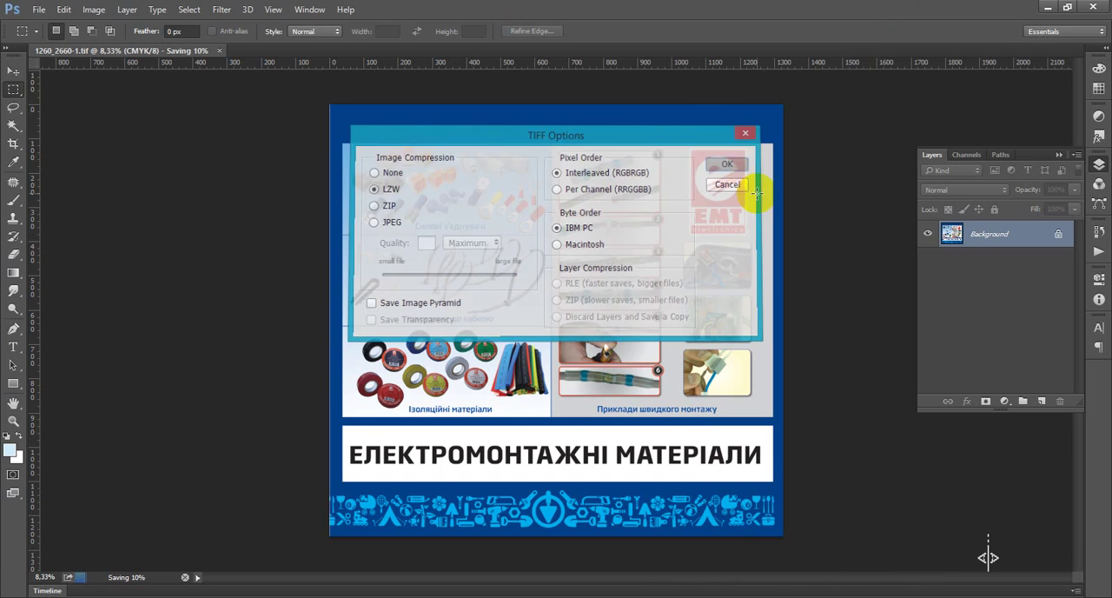
click(727, 164)
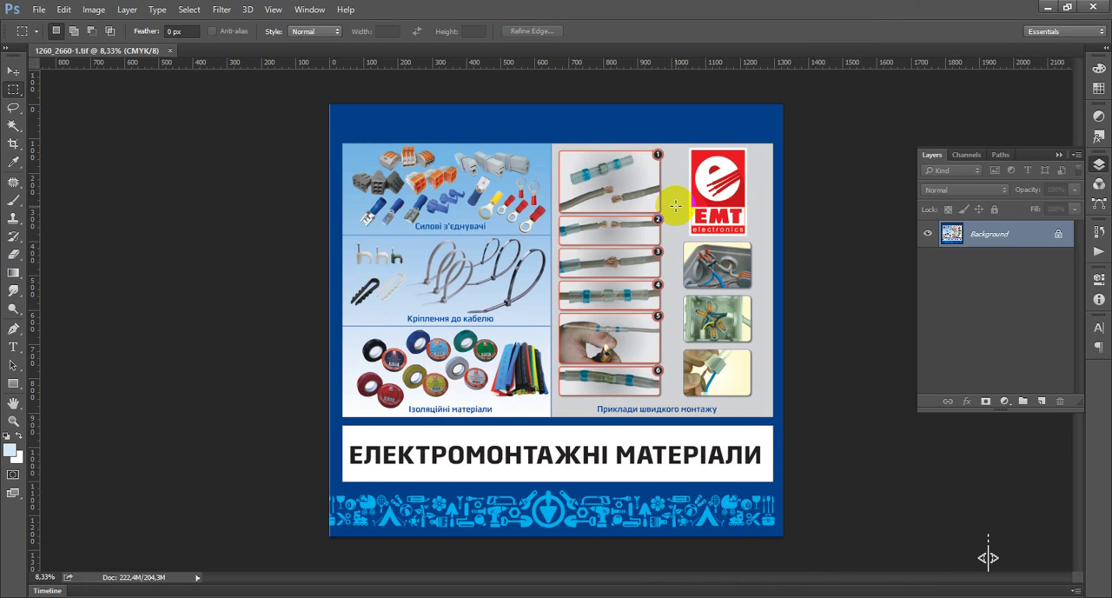
mouse_move(404, 431)
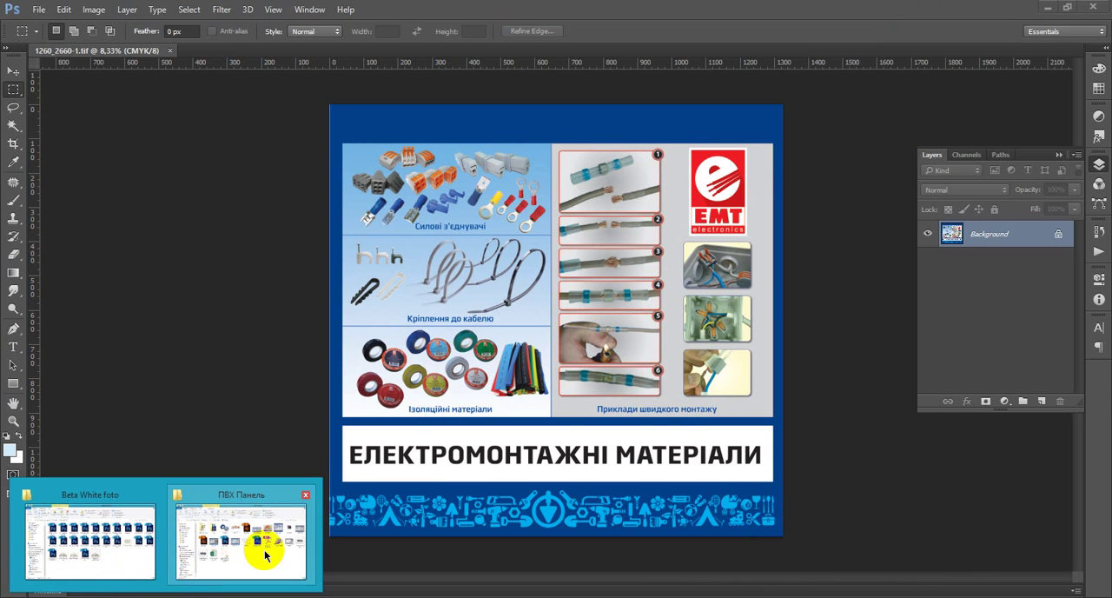
Step: Open the ПВХ Панель folder and select the new TIFFs 1260_2660-1 and 1260_2660-2
click(239, 534)
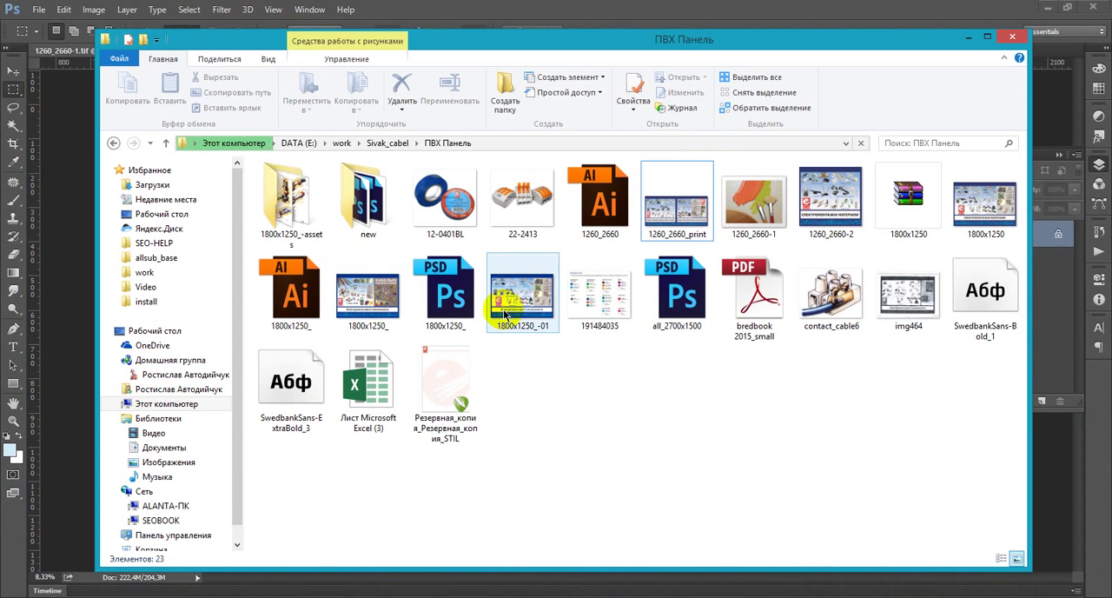
click(831, 199)
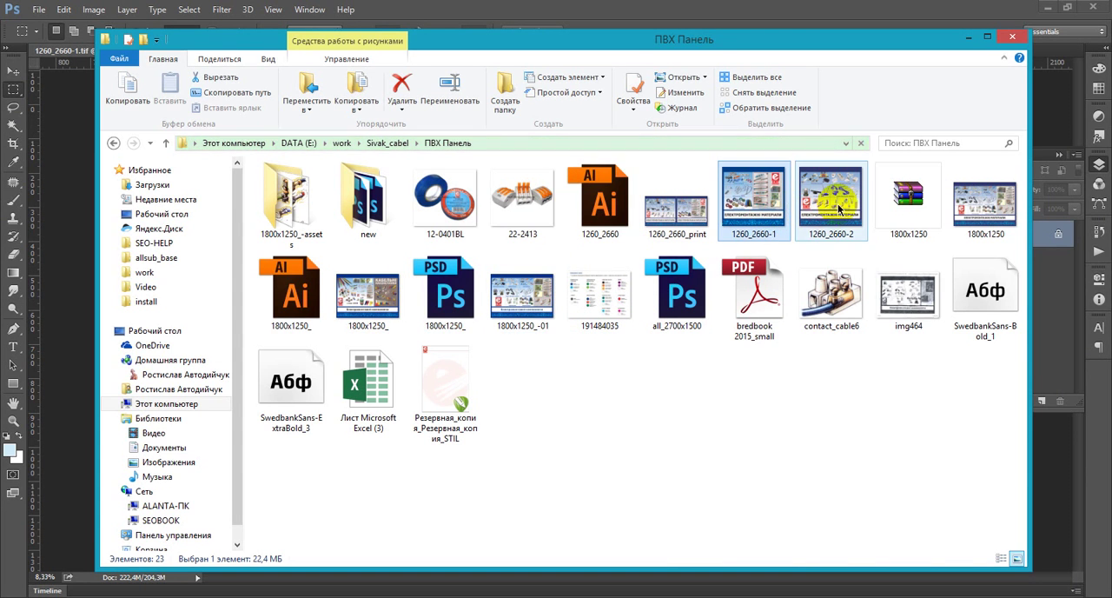
click(677, 201)
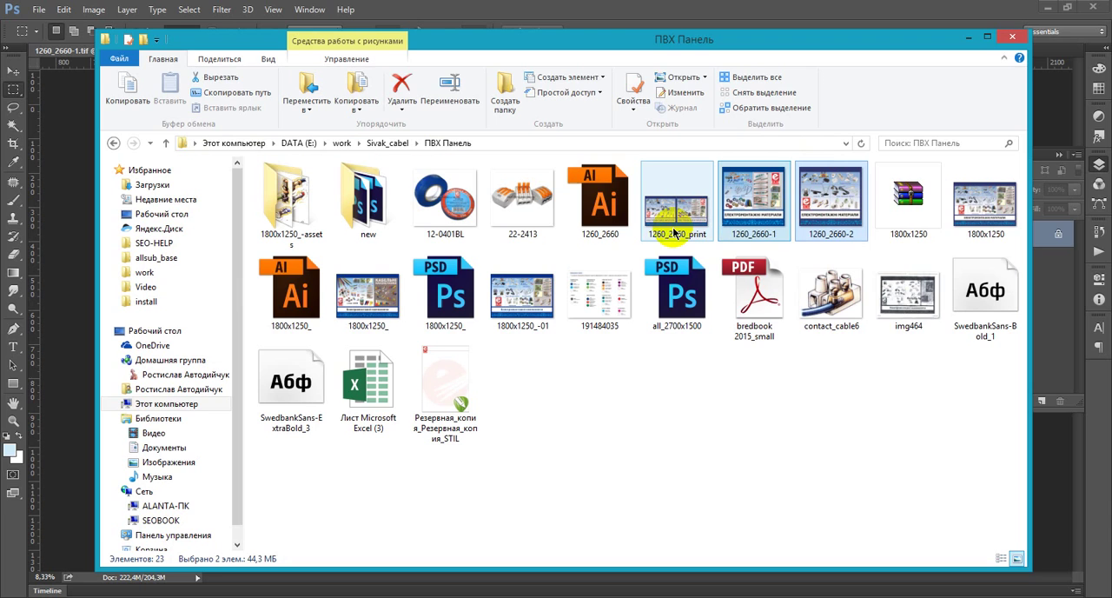
mouse_move(676, 200)
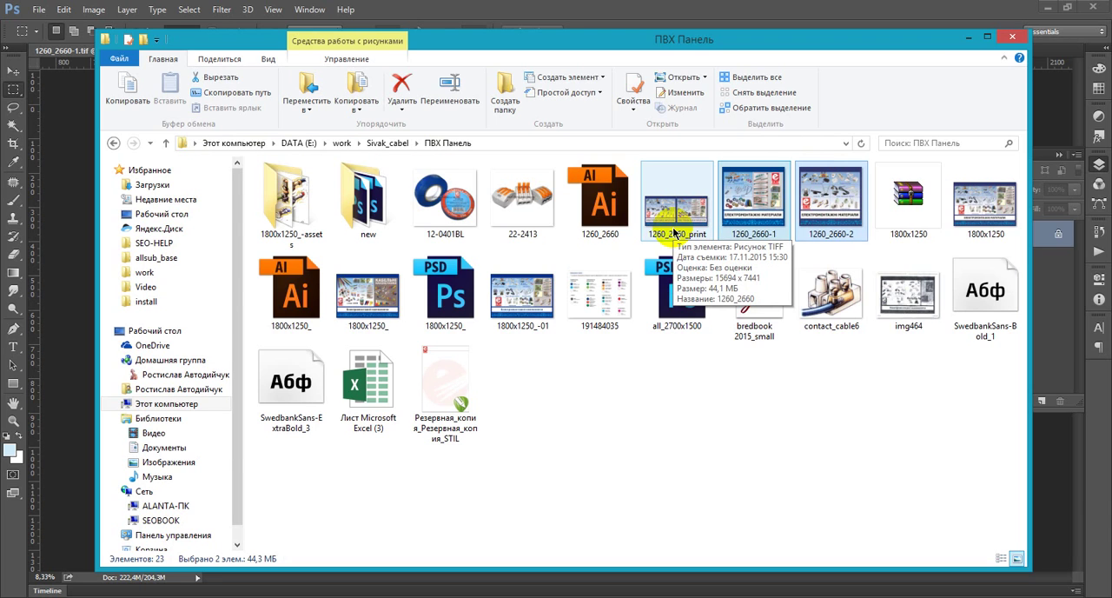
mouse_move(705, 230)
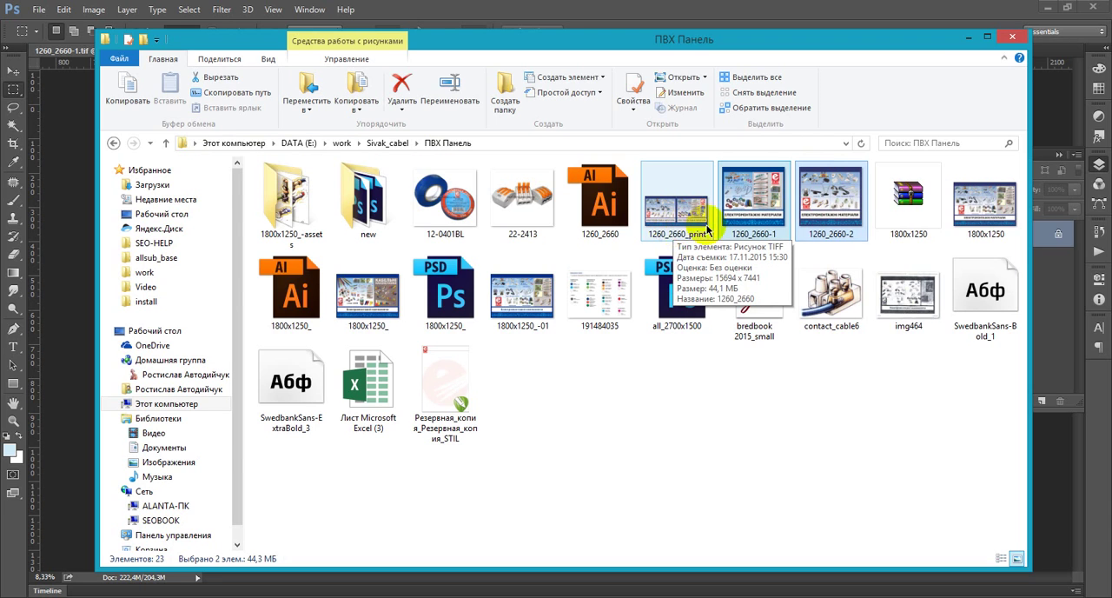
mouse_move(832, 200)
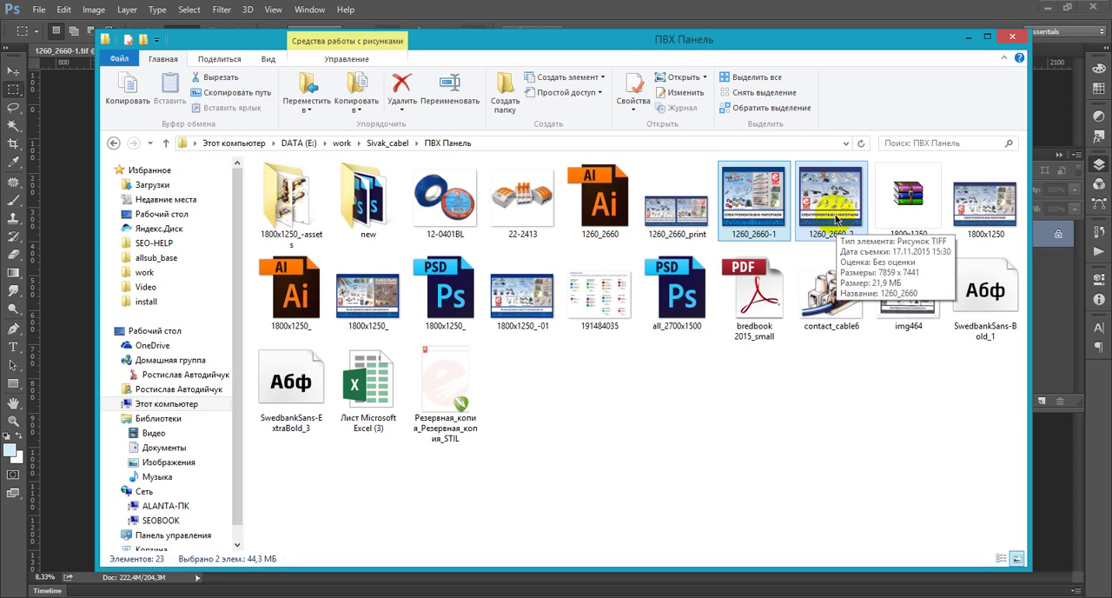
right_click(831, 200)
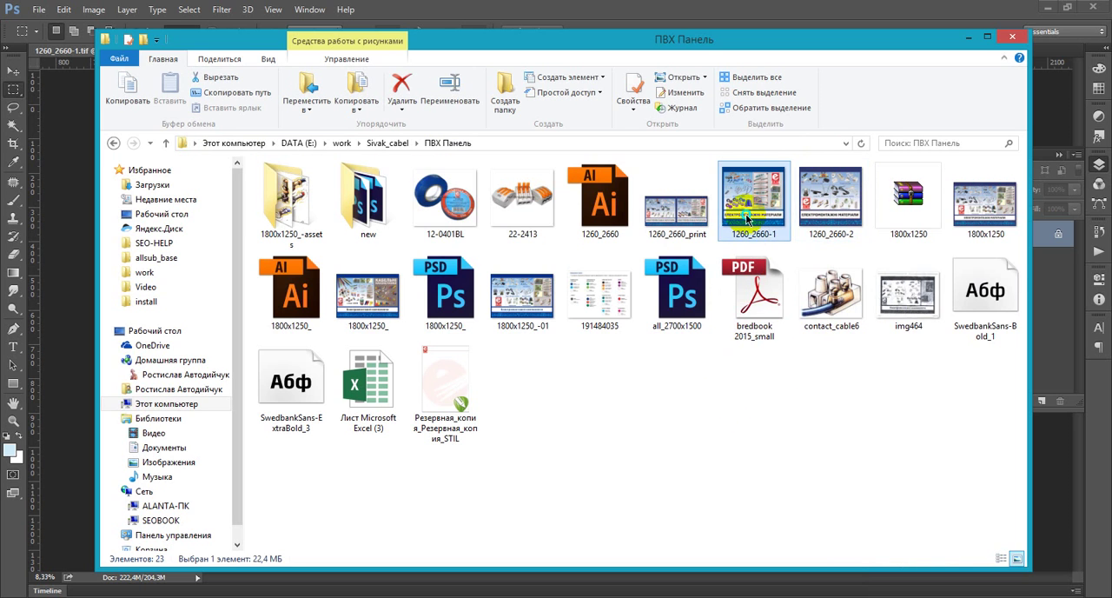
Step: Show the context menu of actions for the 1260_2660-1.tif file in File Explorer
right_click(753, 202)
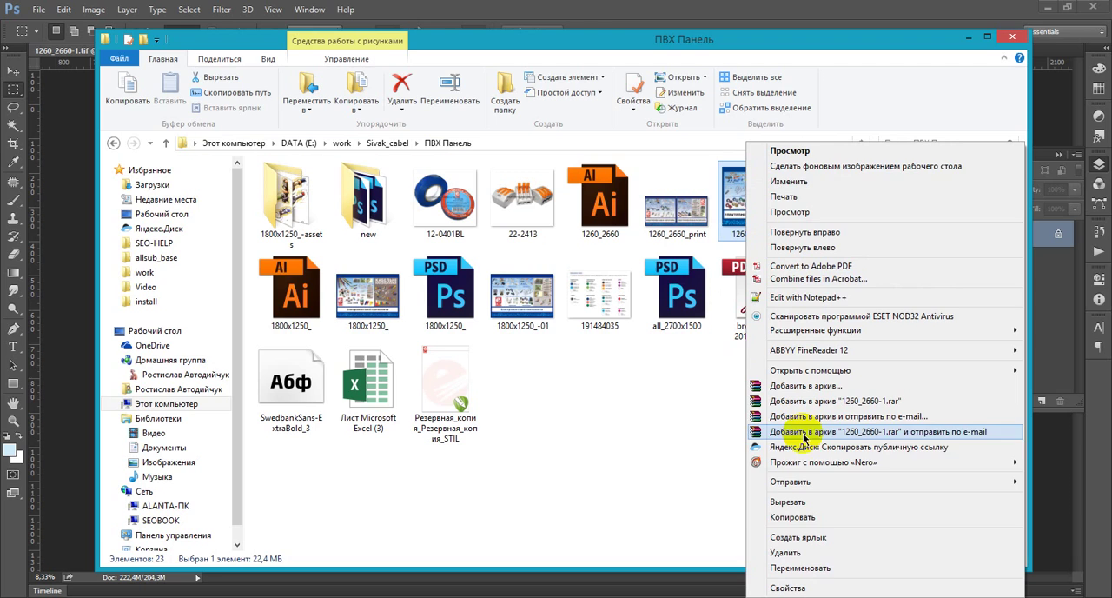
mouse_move(833, 446)
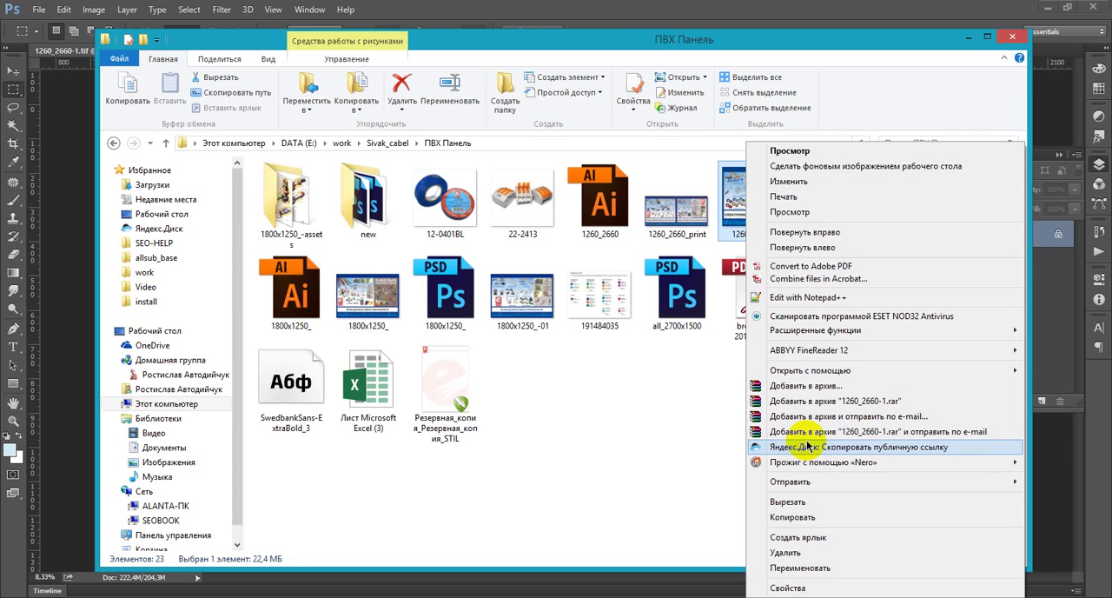
mouse_move(847, 431)
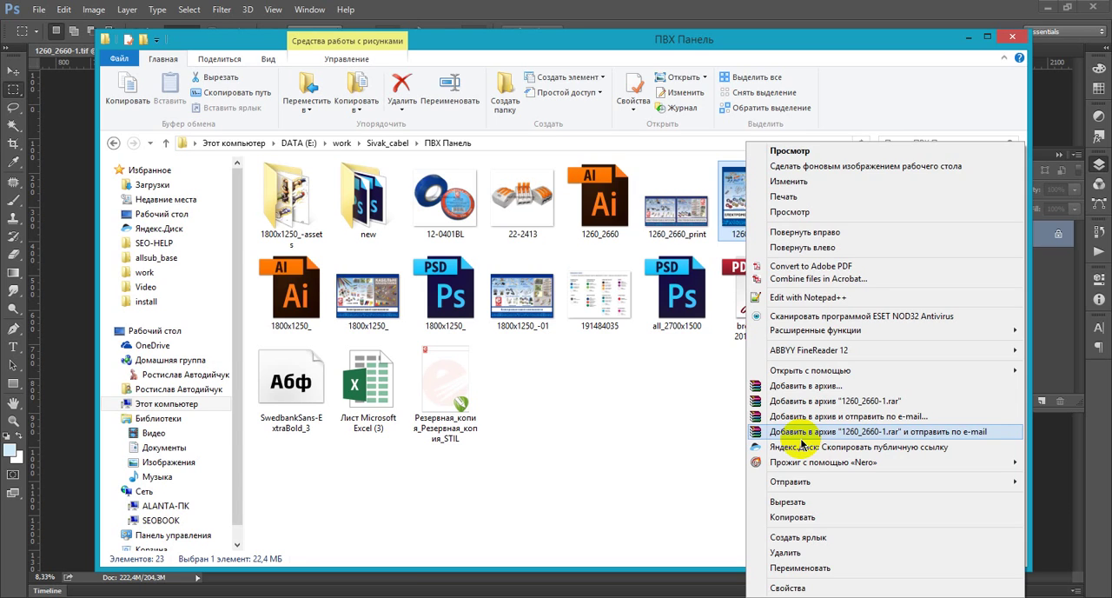
mouse_move(636, 407)
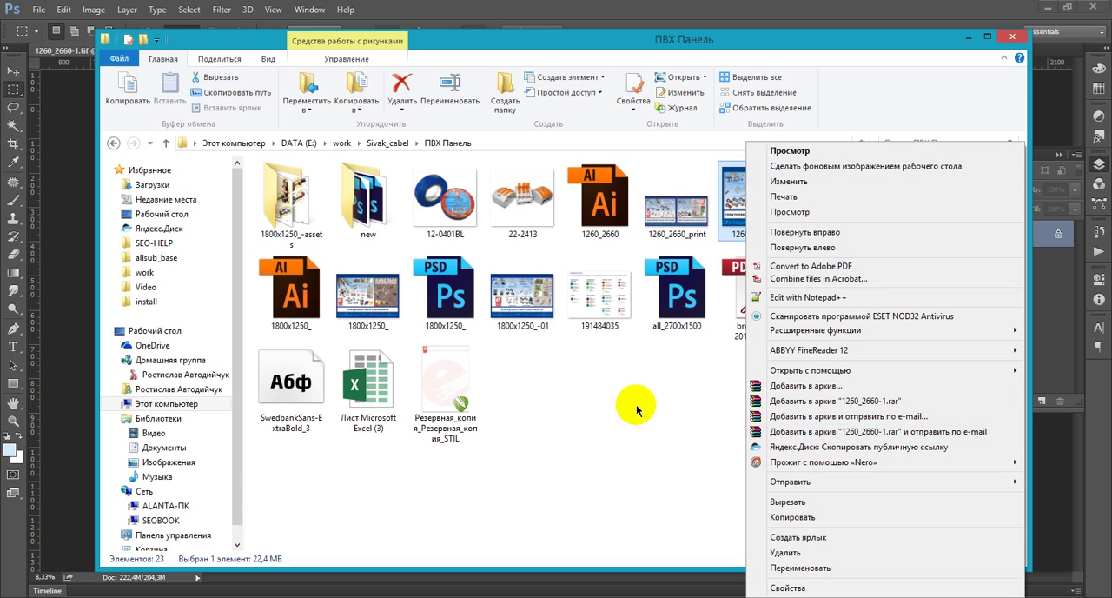